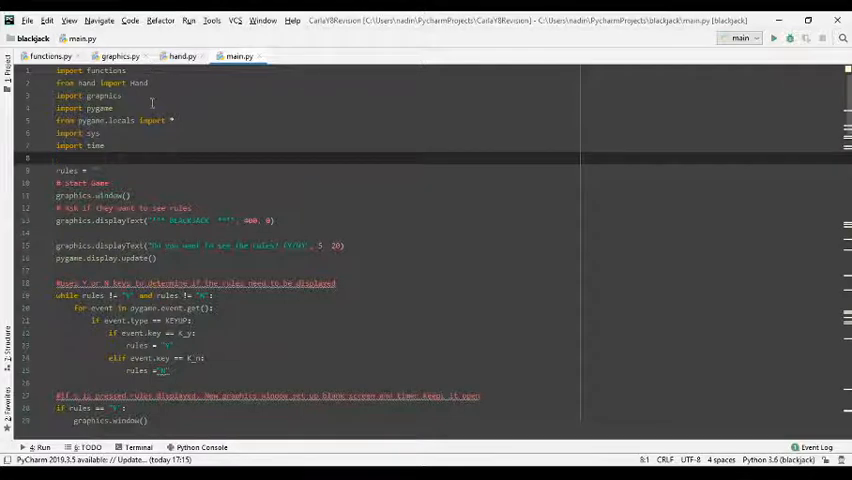
Highlight main.py's pygame import line and scroll to graphics.py's setup, colours and fonts
triple_click(100, 82)
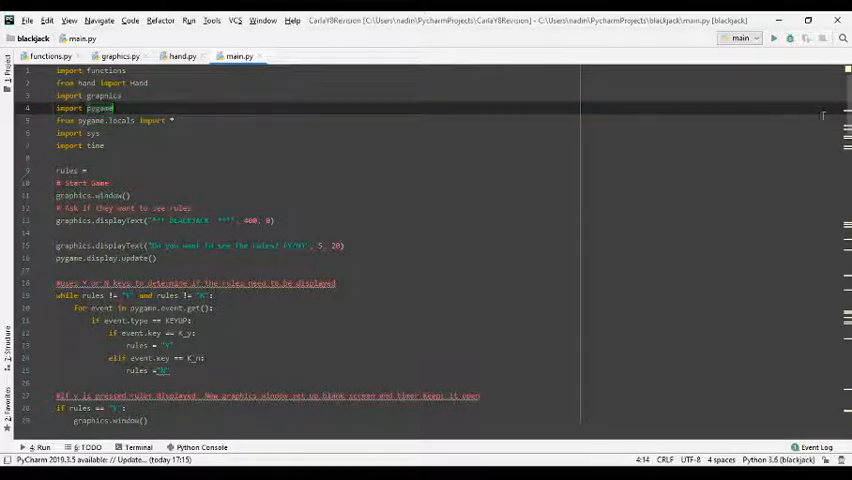
scroll("down", 3)
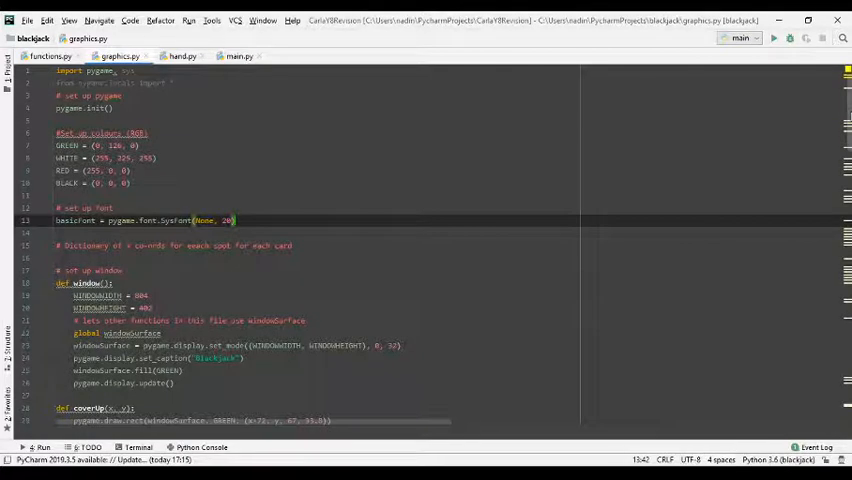
Point out graphics.py's window width and global windowSurface, then switch to hand.py's Hand class
scroll("down", 3)
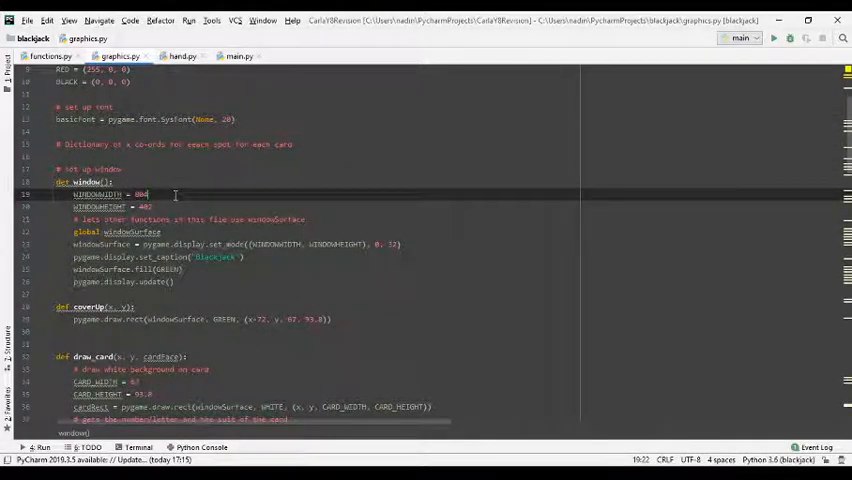
left_click(175, 206)
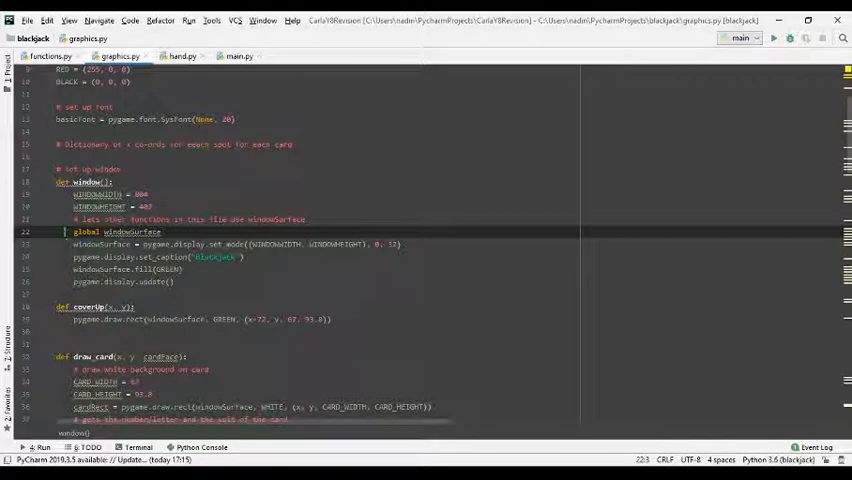
left_click(400, 244)
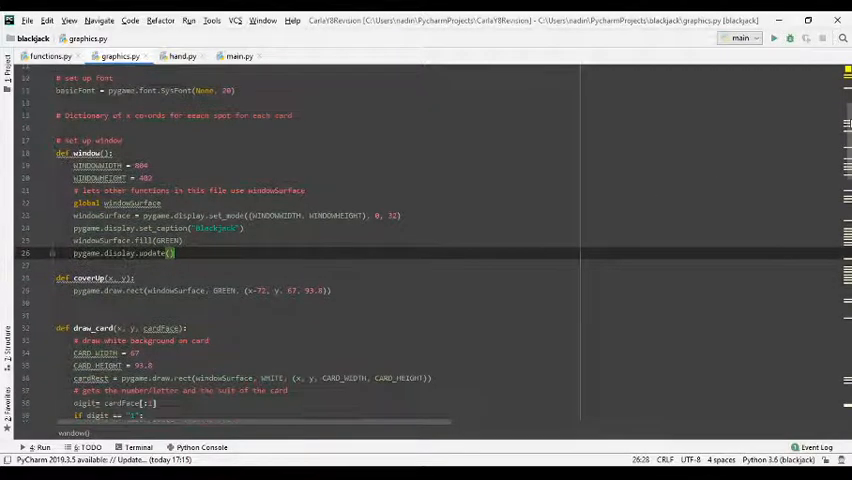
left_click(181, 56)
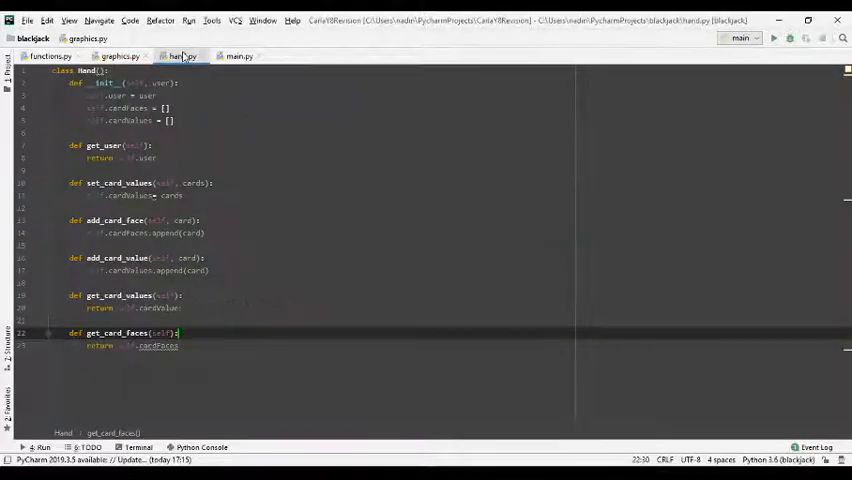
Return to main.py and mark the pygame.display.update() line after the rules question
left_click(239, 56)
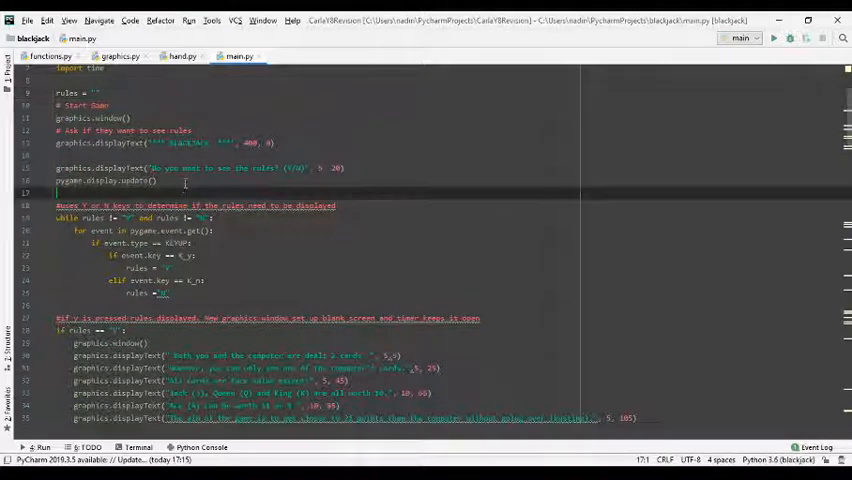
left_click(152, 180)
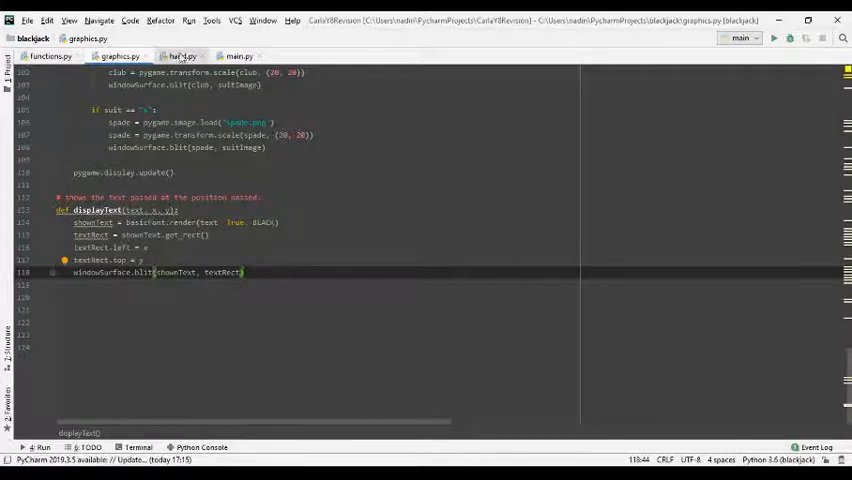
left_click(238, 55)
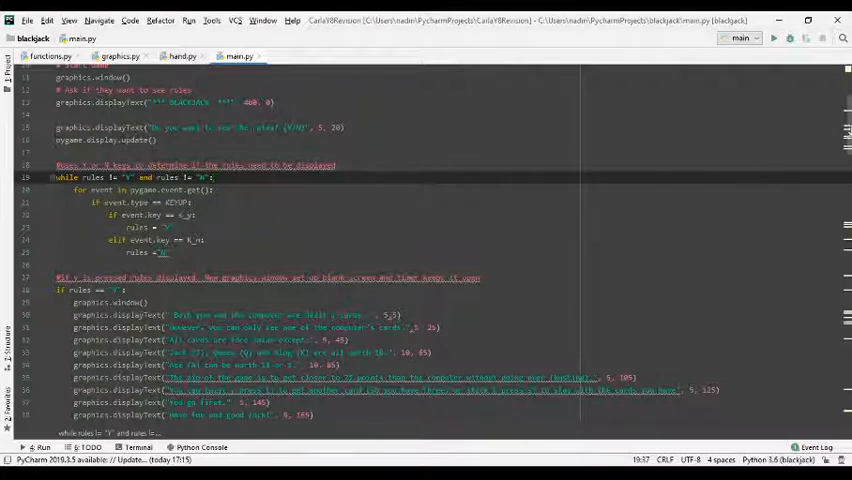
Scroll main.py past the rules display to the while True loop creating both hands
scroll("down", 3)
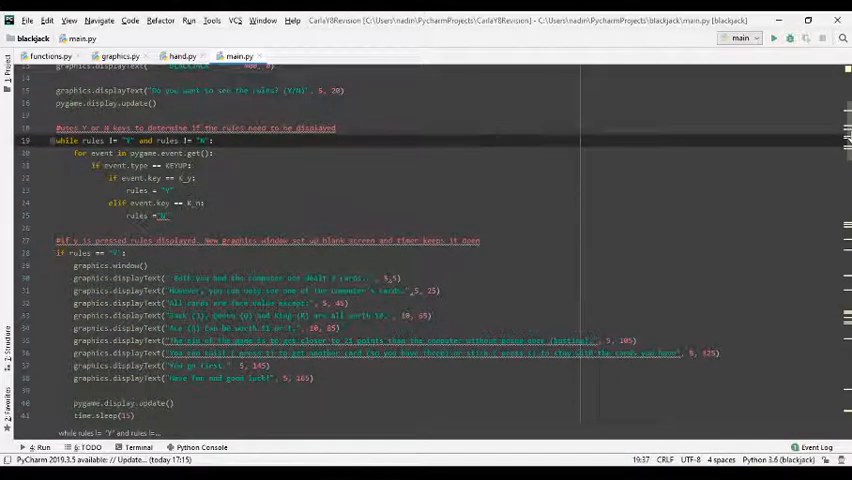
scroll("down", 3)
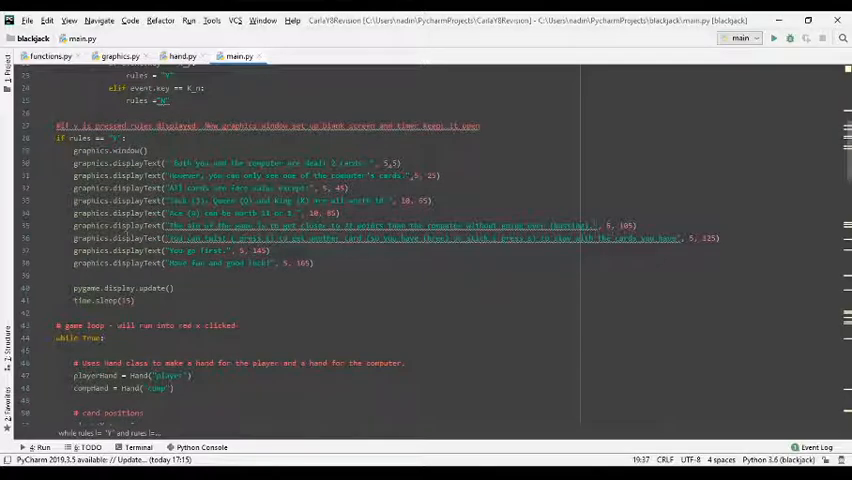
scroll("down", 3)
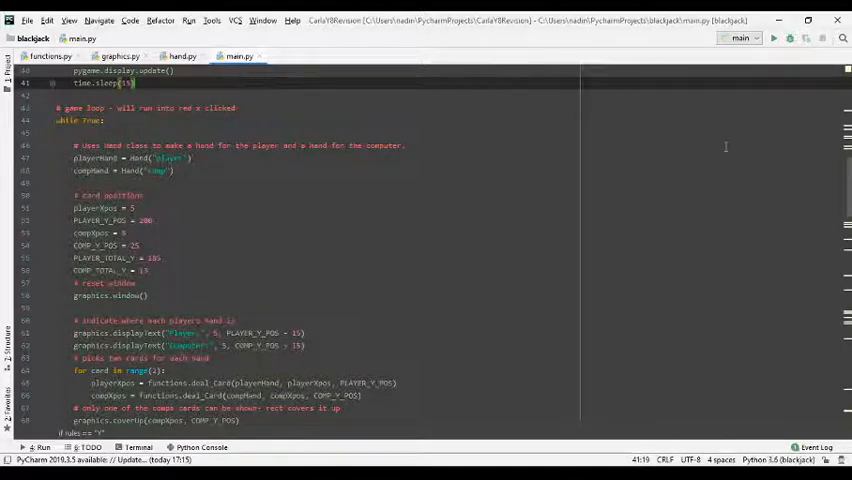
scroll("down", 3)
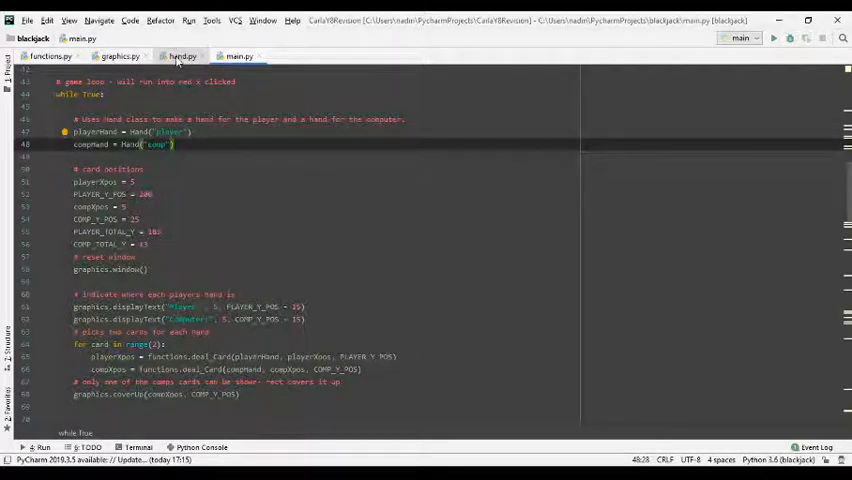
Switch to hand.py to view the Hand class's set_card_values method
left_click(182, 56)
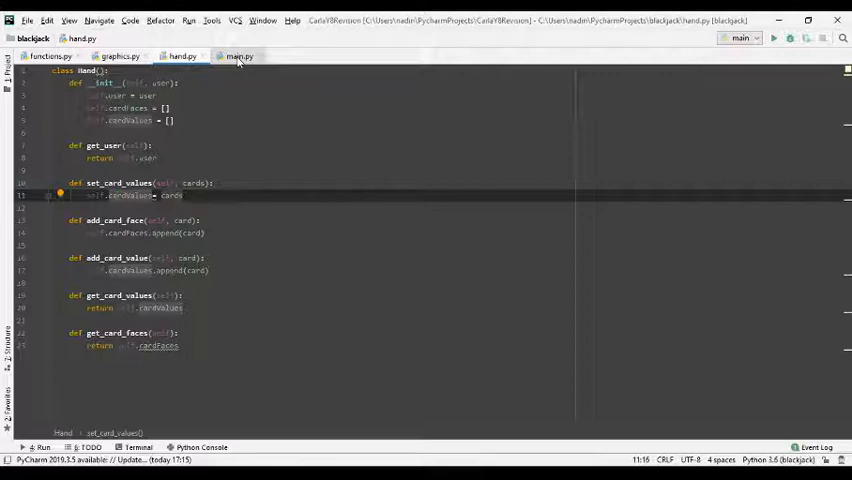
Return to main.py and mark the for card in range(2) loop dealing two cards
left_click(238, 56)
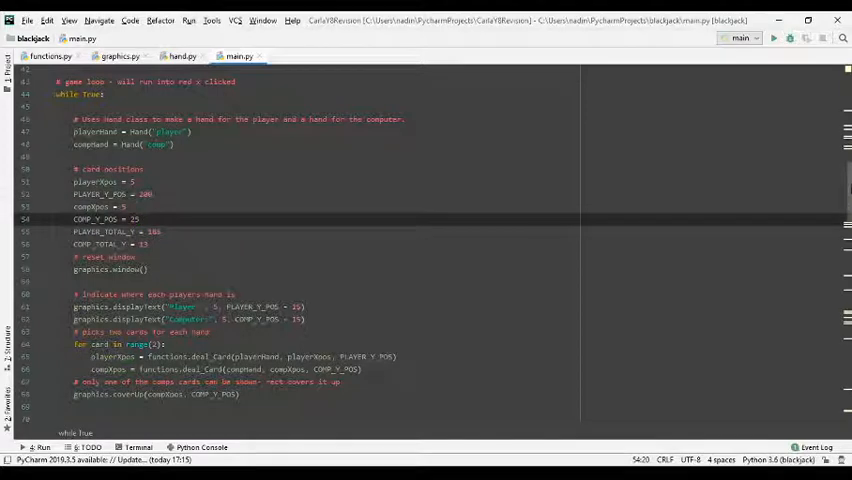
scroll("down", 3)
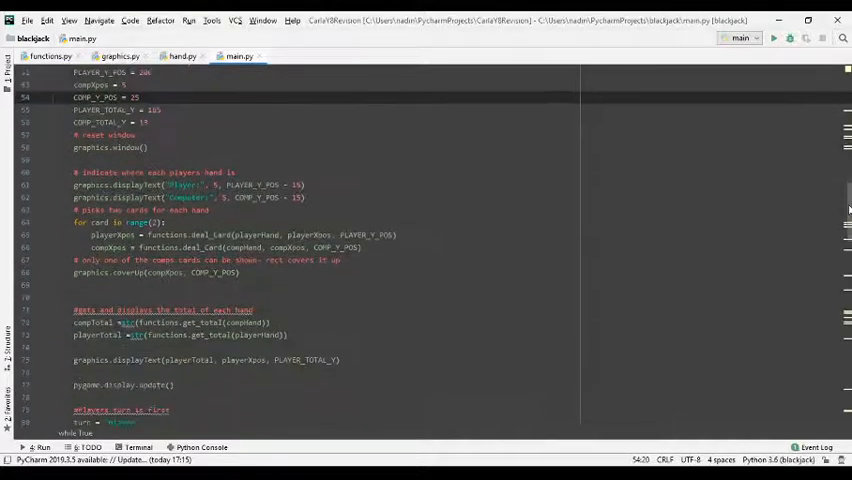
left_click(184, 159)
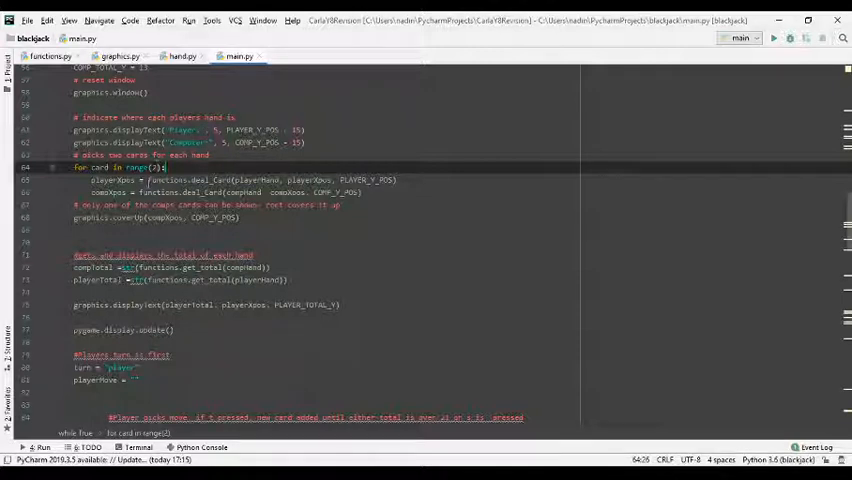
left_click(50, 56)
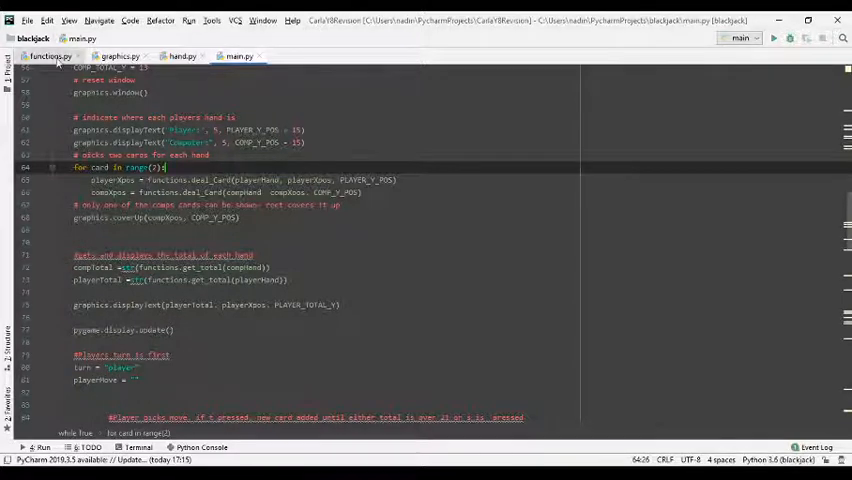
left_click(50, 56)
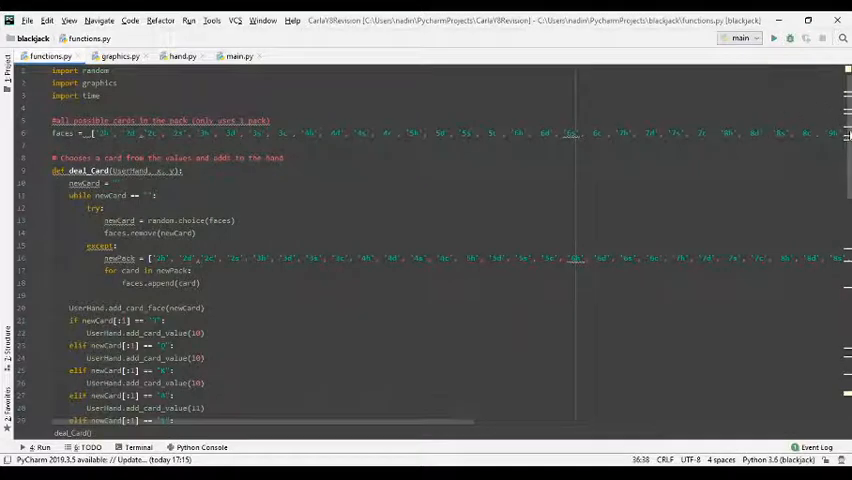
scroll("down", 3)
type(" \"")
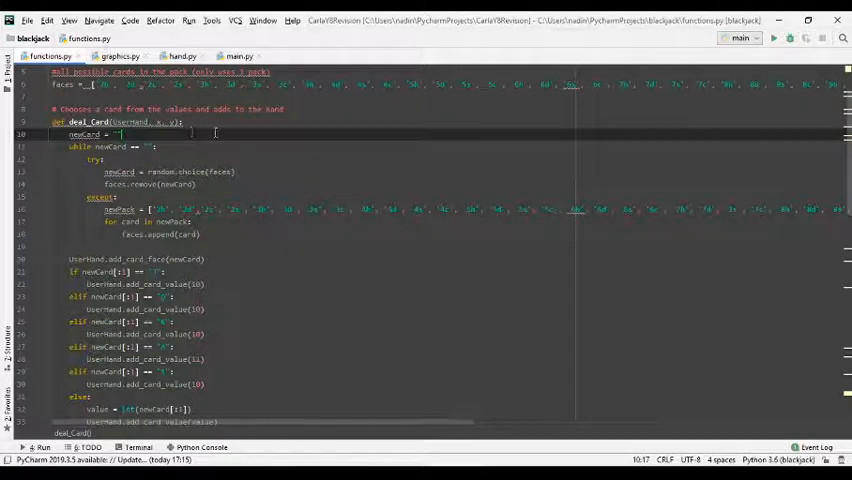
type("d")
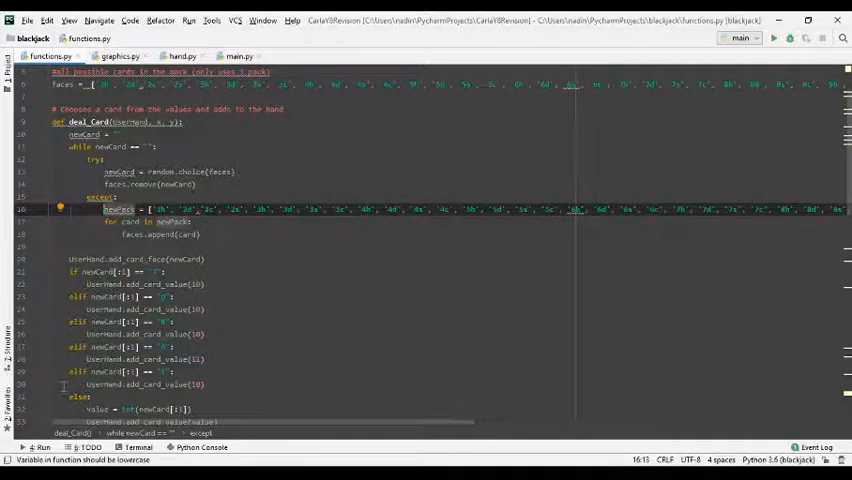
scroll("right", 3)
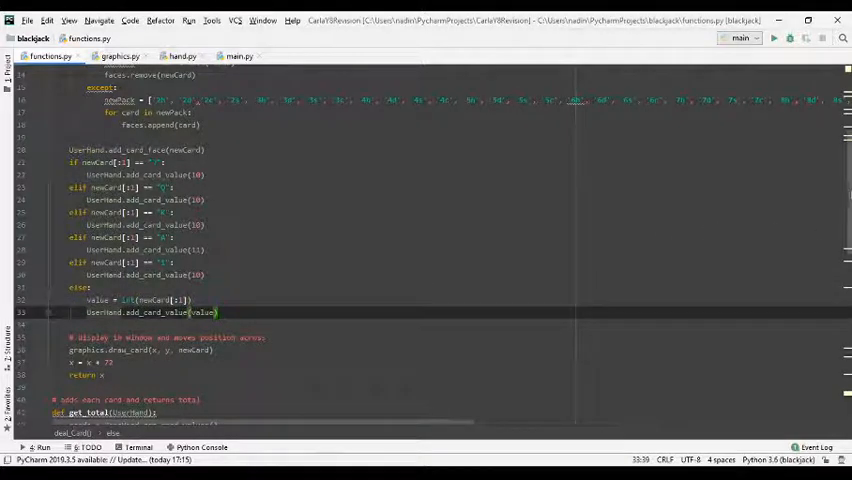
scroll("down", 3)
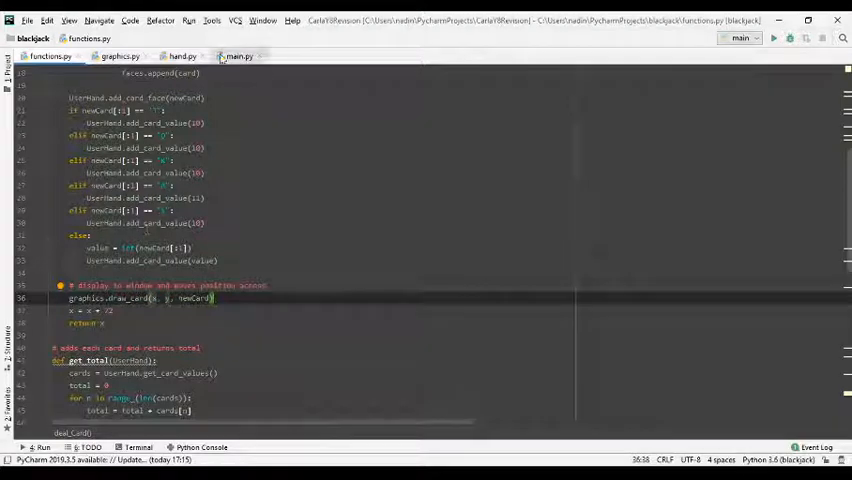
Switch to graphics.py and bring the draw_card function into view
left_click(119, 56)
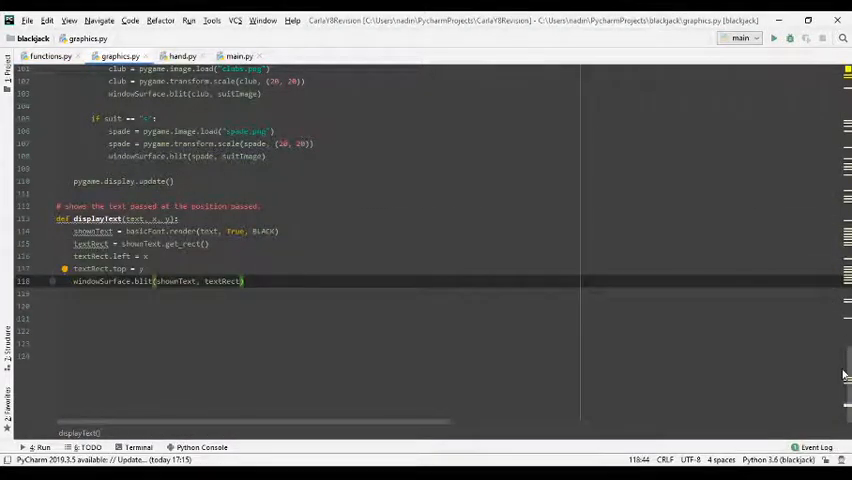
scroll("down", 3)
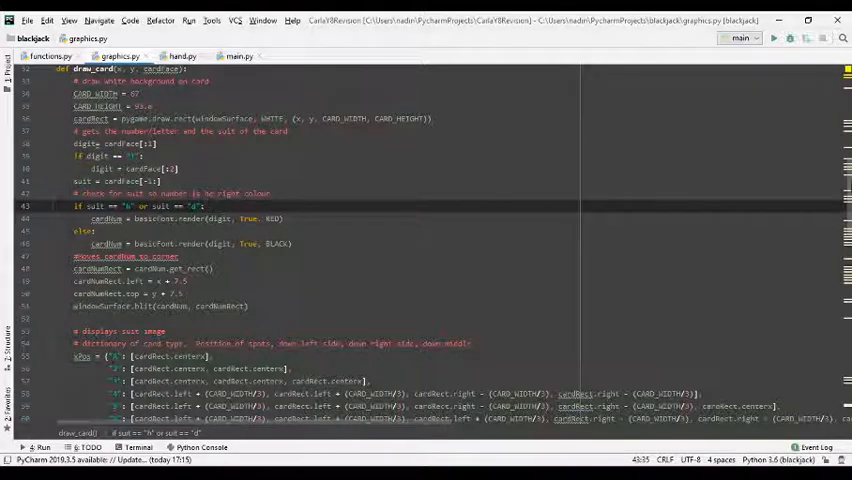
scroll("down", 3)
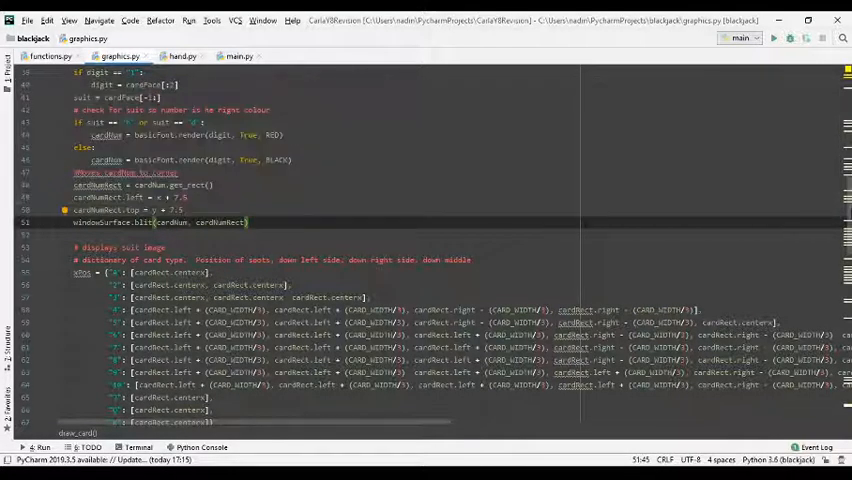
scroll("down", 3)
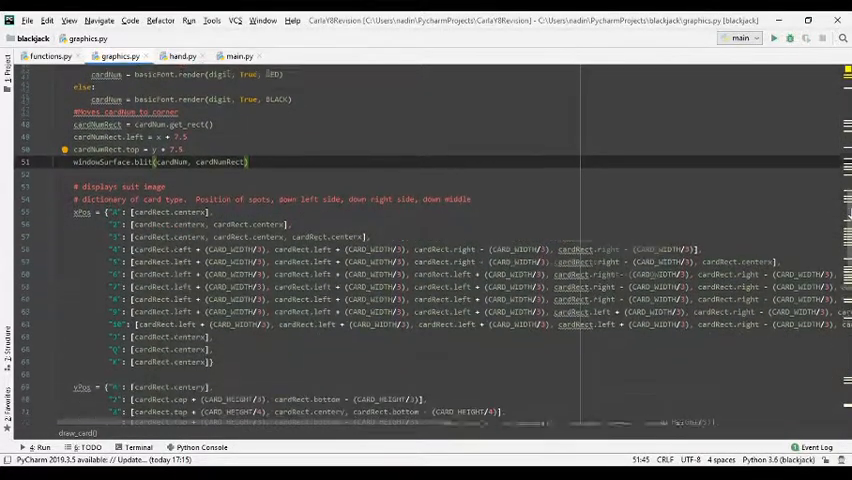
scroll("down", 3)
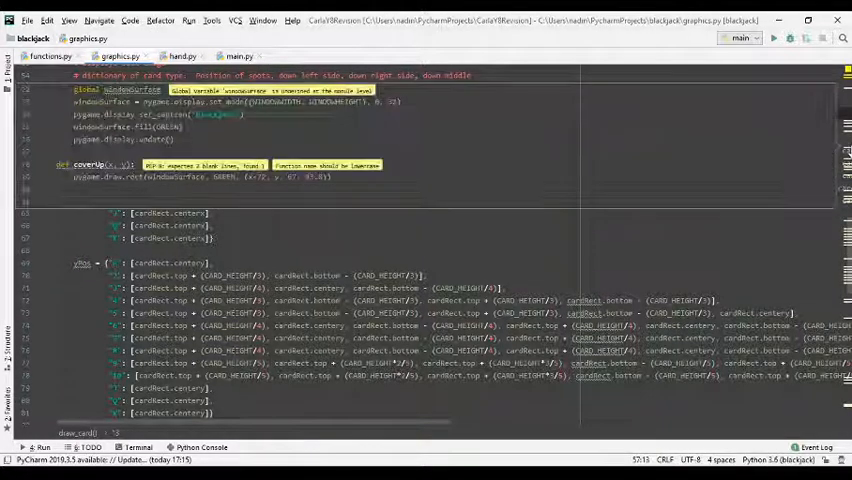
scroll("down", 3)
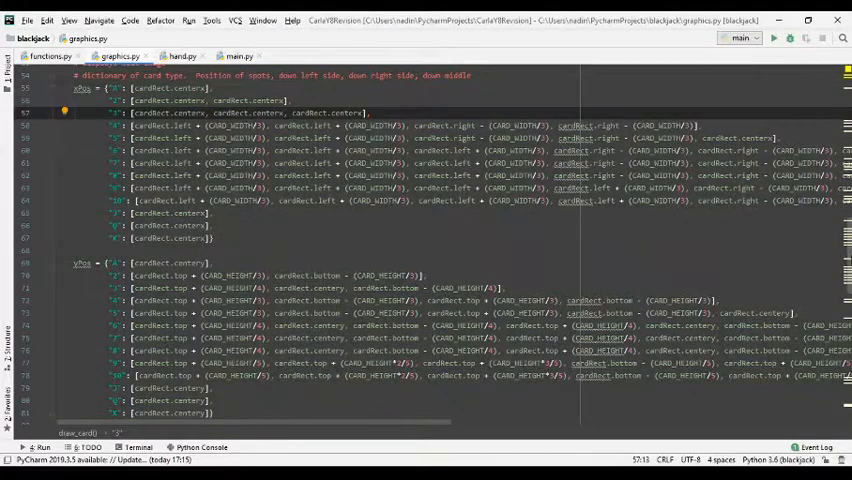
scroll("down", 3)
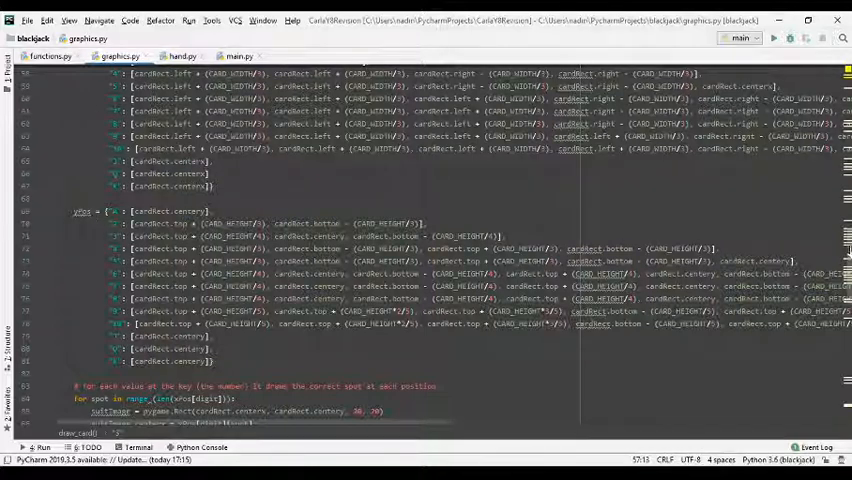
scroll("down", 3)
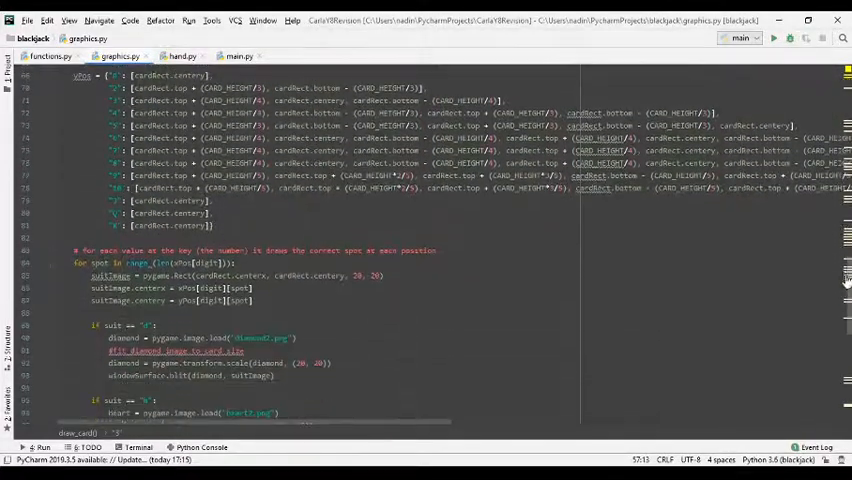
scroll("down", 3)
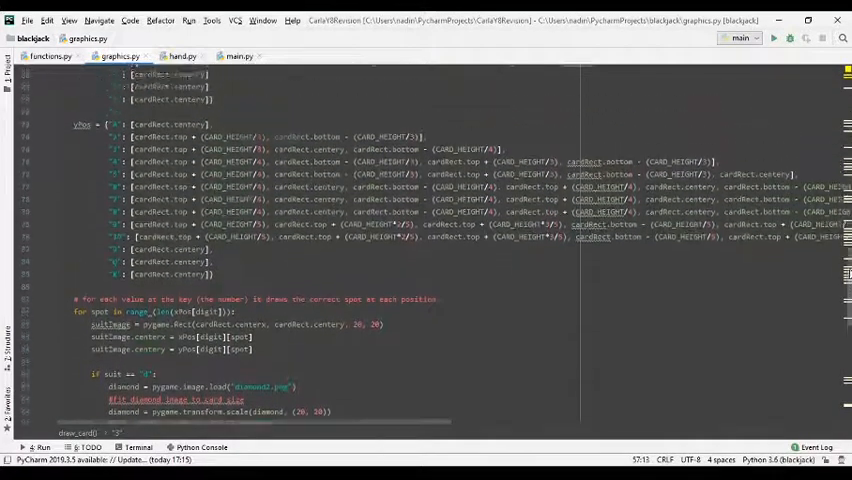
scroll("down", 3)
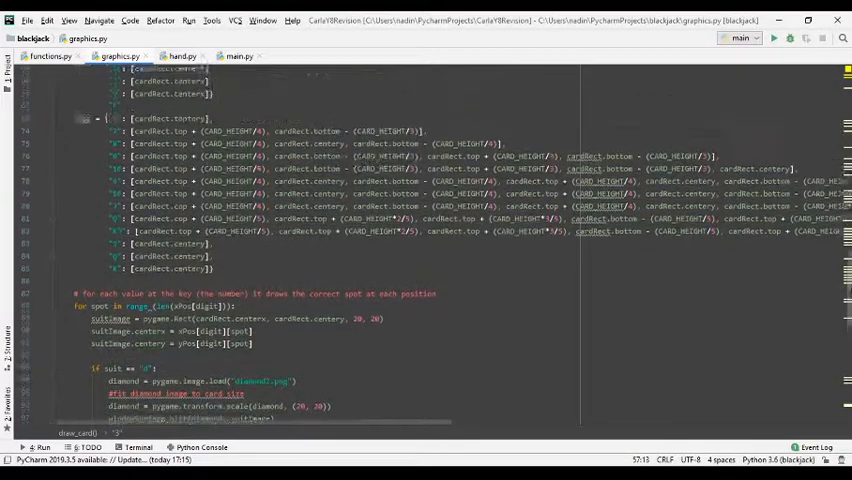
scroll("up", 3)
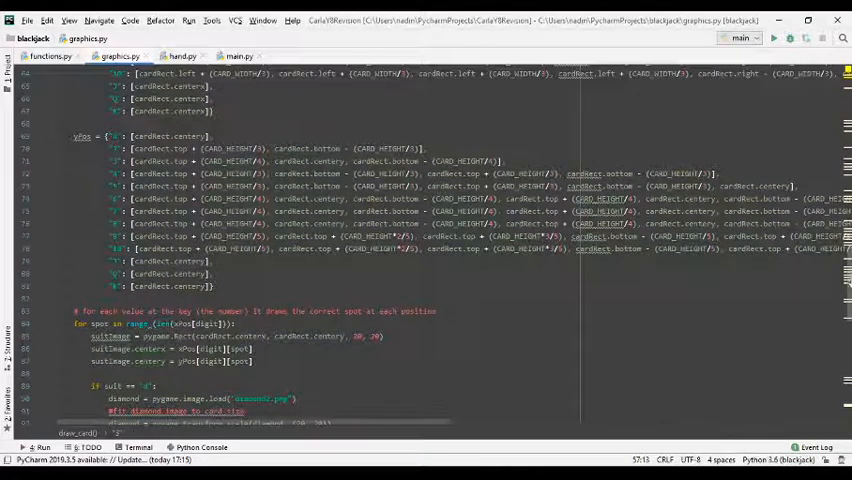
scroll("up", 3)
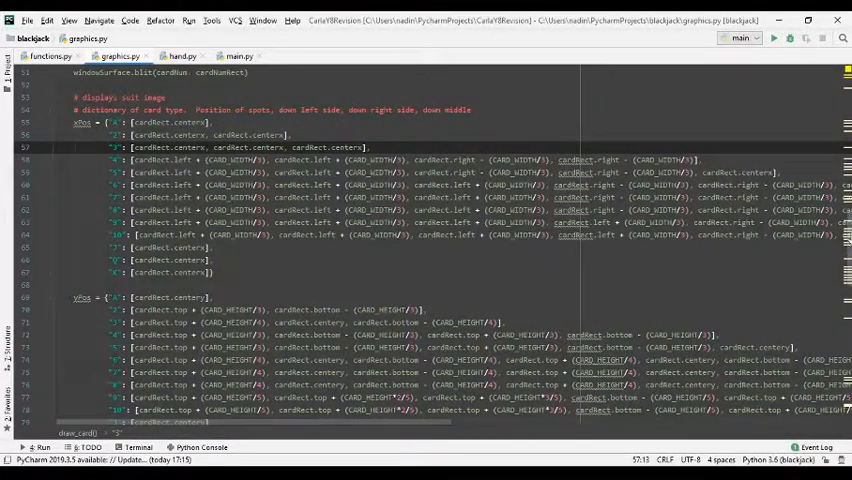
Scroll past draw_card's diamond, heart, club and spade blits to displayText
scroll("down", 3)
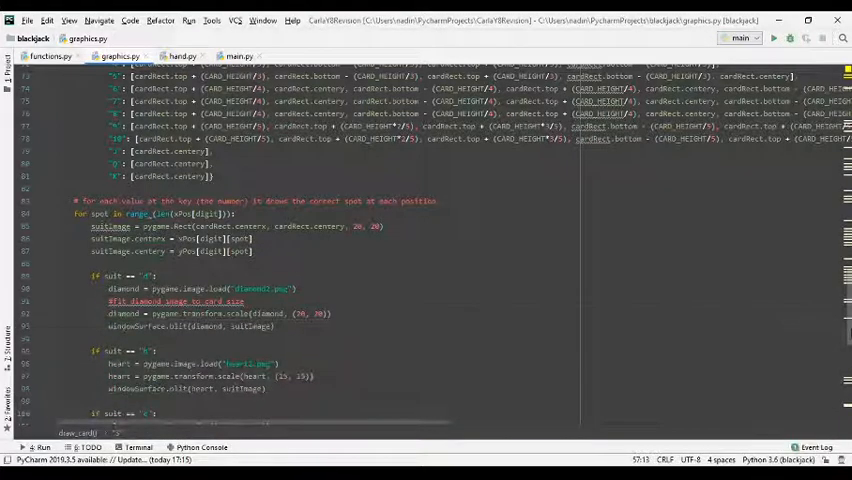
scroll("down", 3)
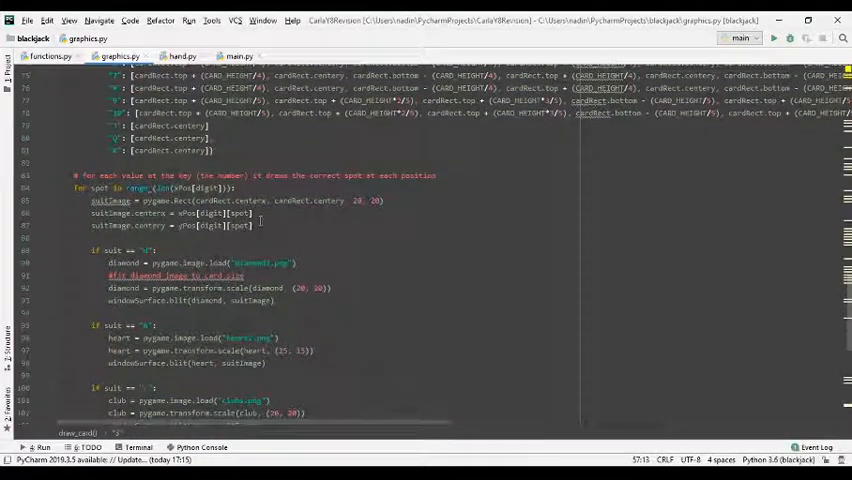
left_click(255, 213)
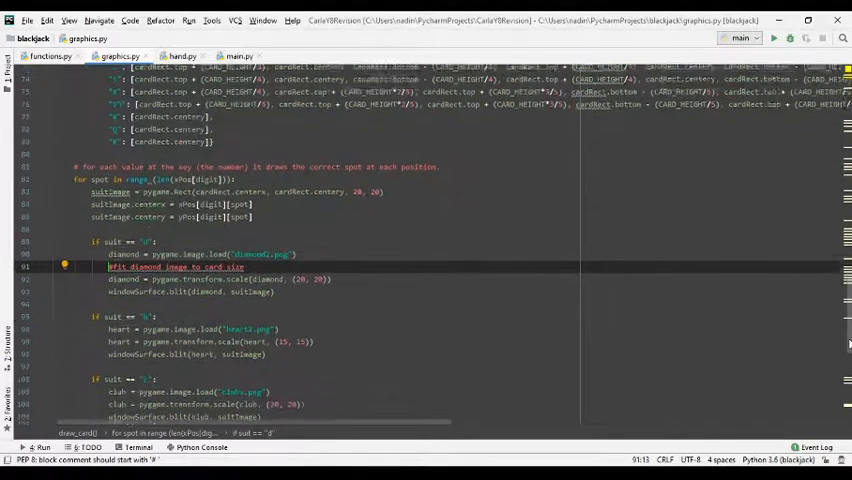
scroll("down", 3)
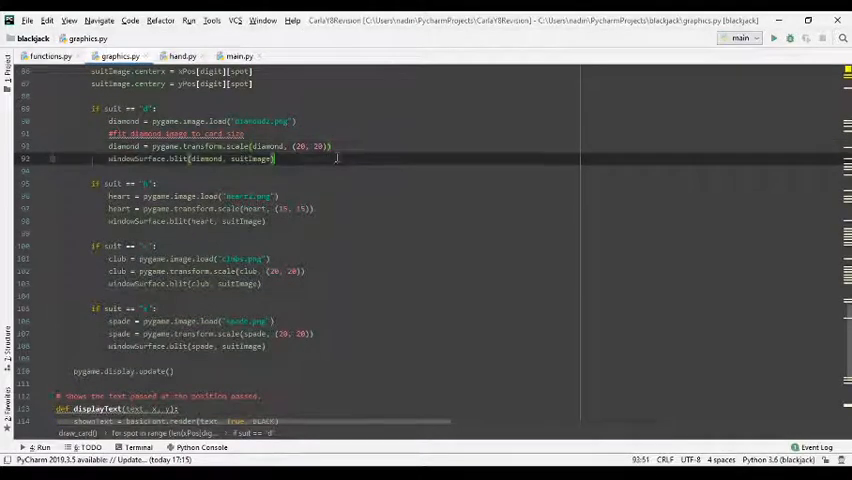
scroll("down", 3)
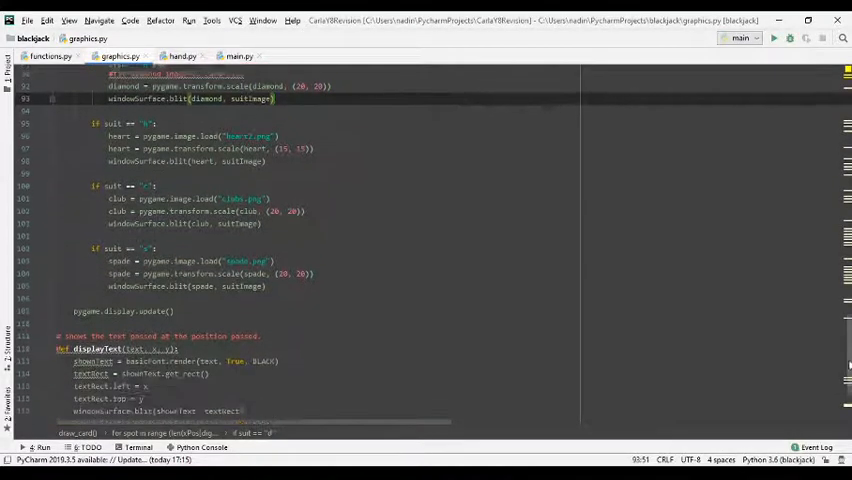
scroll("down", 3)
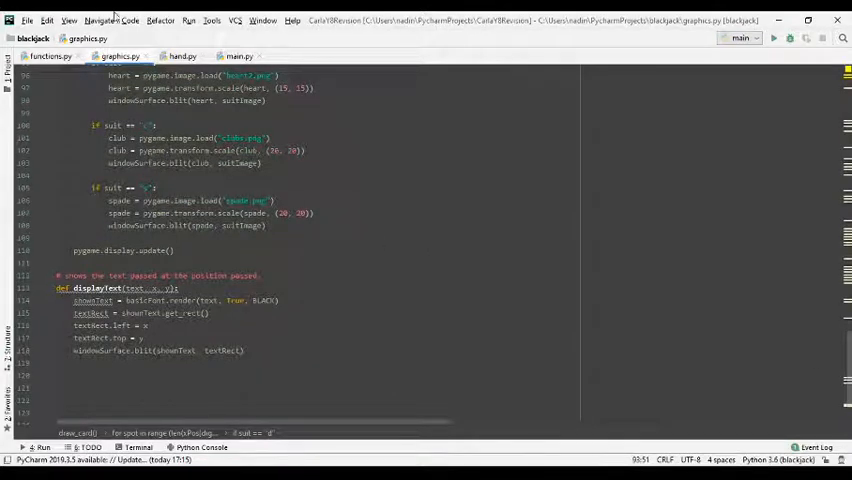
left_click(239, 55)
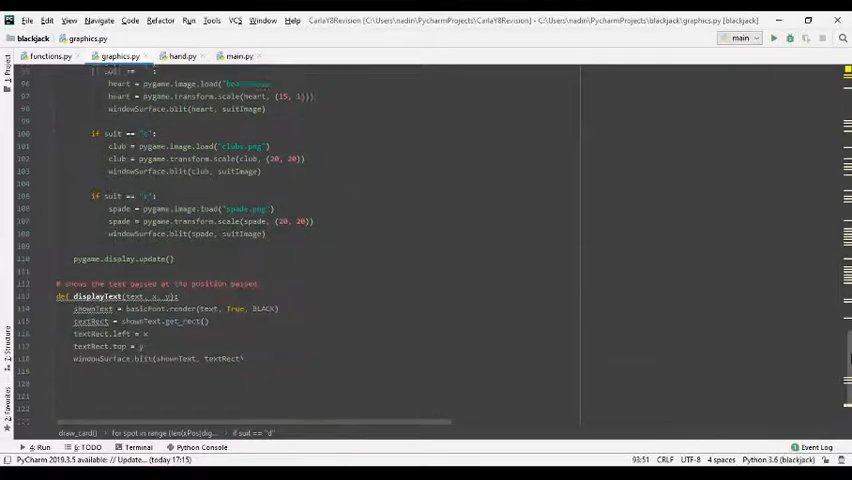
Scroll graphics.py, then switch to main.py's two-card deal and hand totals display
scroll("up", 3)
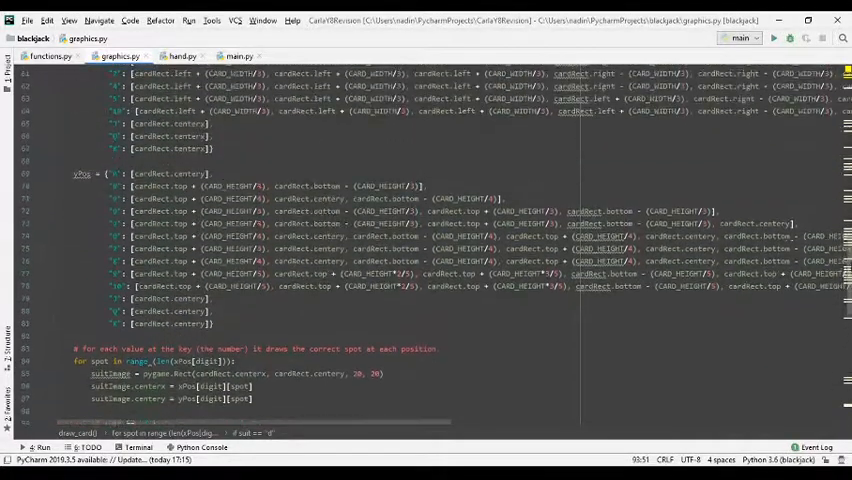
scroll("down", 3)
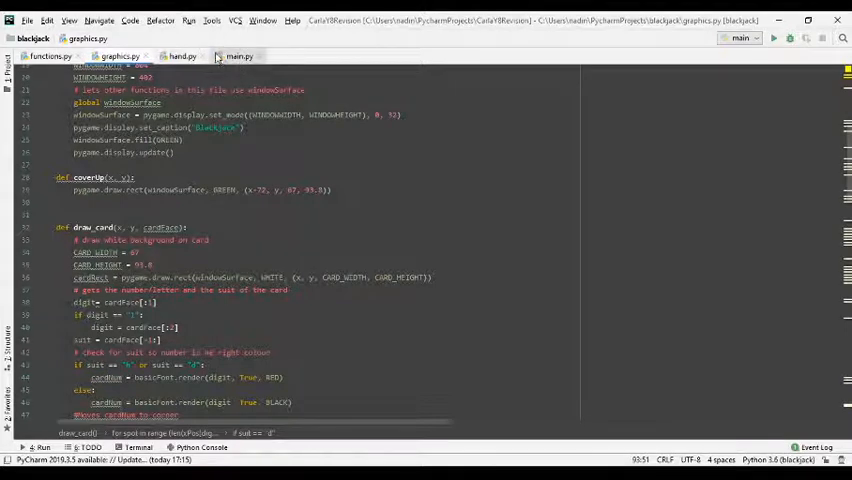
left_click(238, 56)
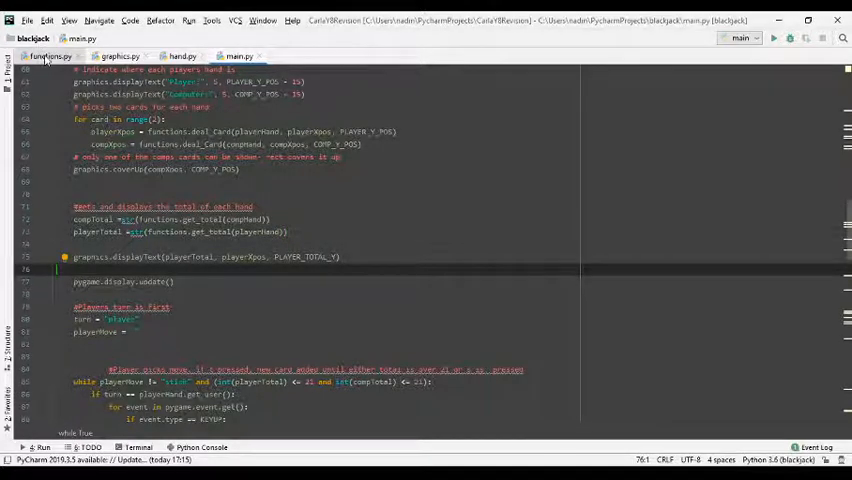
left_click(50, 56)
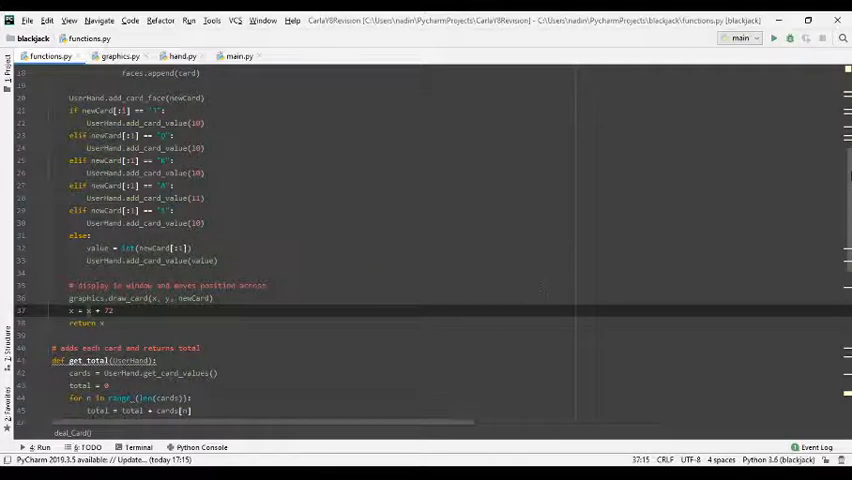
scroll("down", 3)
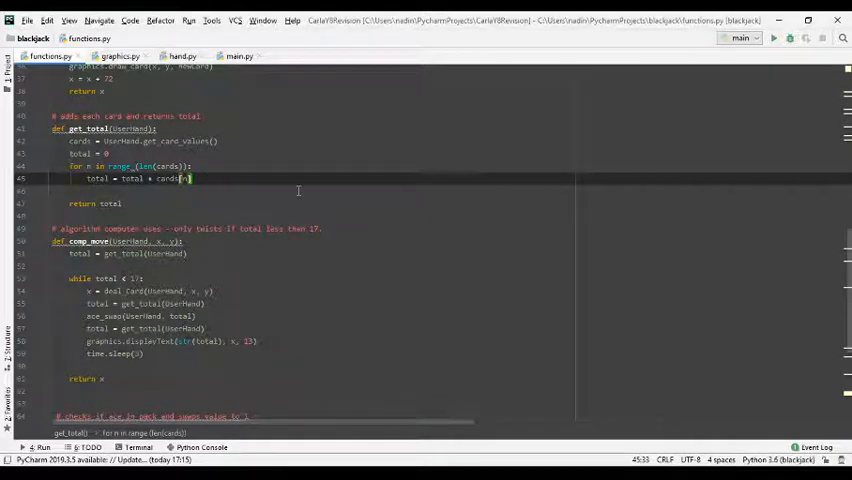
scroll("down", 3)
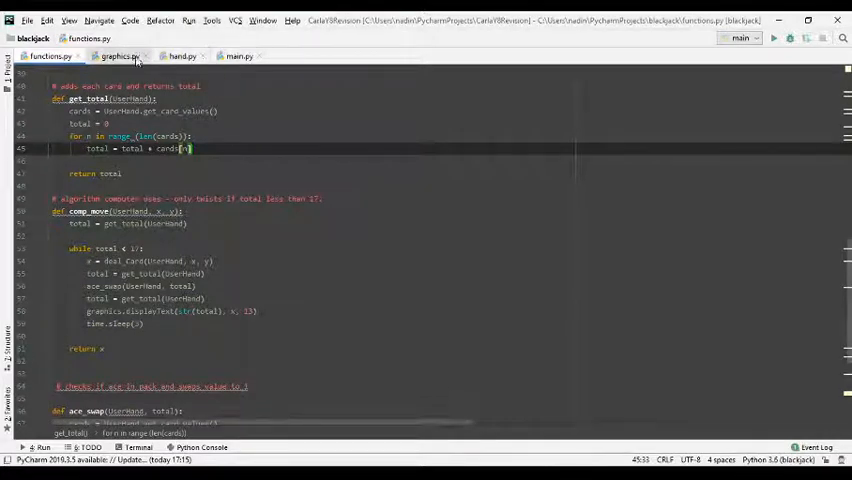
left_click(238, 56)
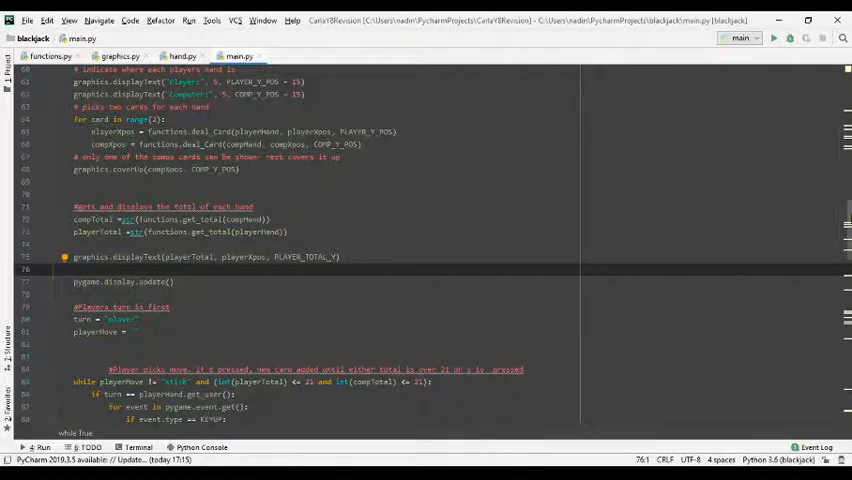
Scroll main.py through the player's turn loop handling the hit and stick keys
scroll("down", 3)
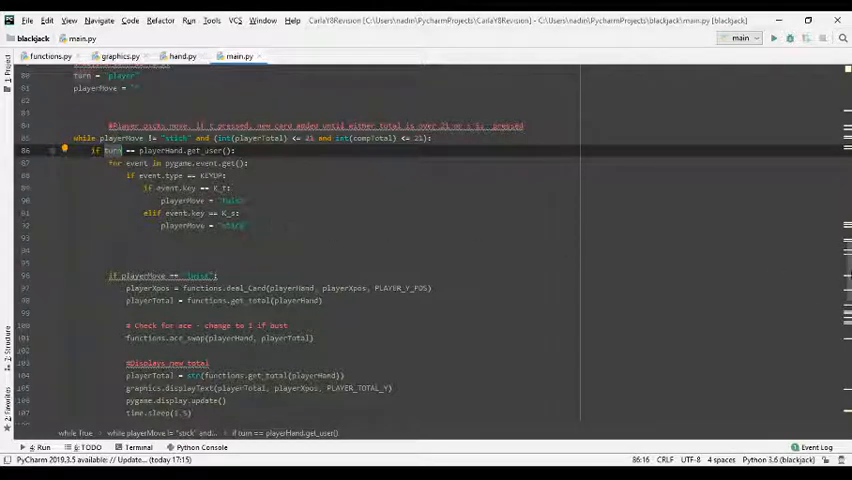
scroll("down", 3)
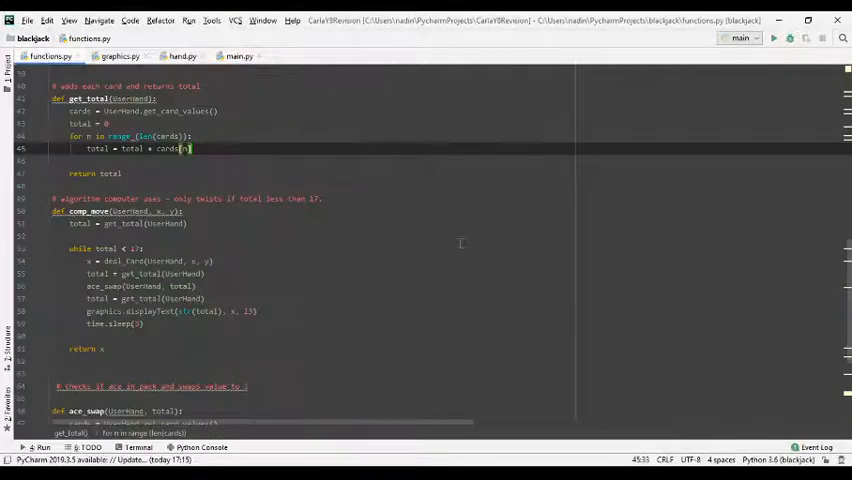
Scroll to comp_move in functions.py and highlight the line displaying the computer's total
scroll("down", 3)
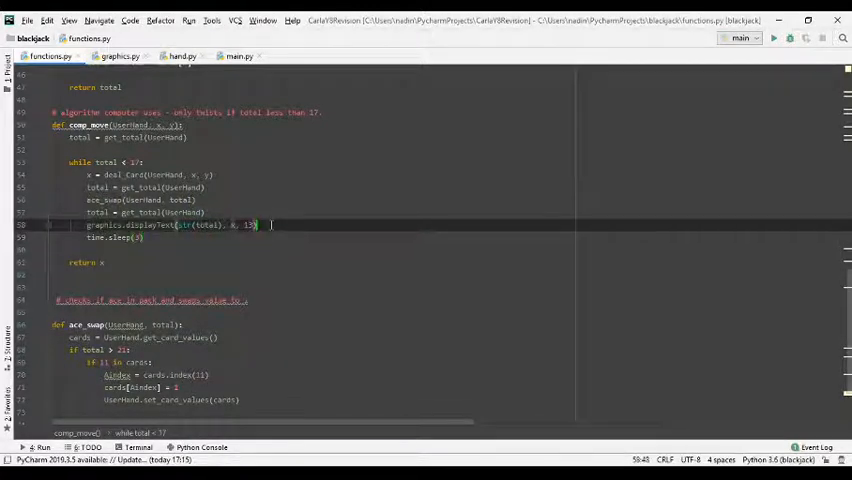
left_click(59, 224)
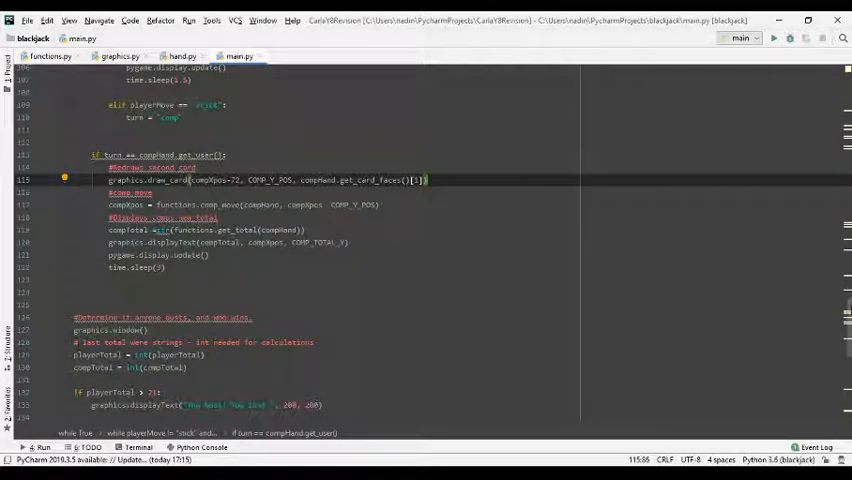
Scroll main.py to the bust/winner block and select the playerTotal > 21 check
scroll("down", 3)
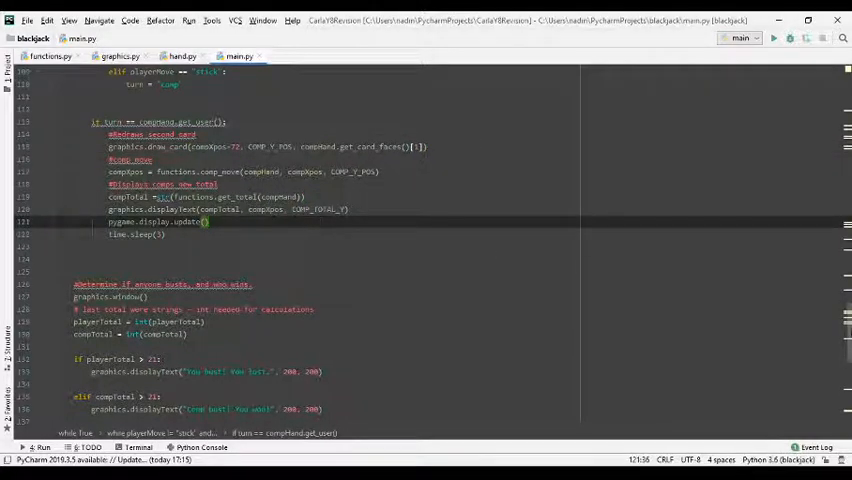
scroll("down", 3)
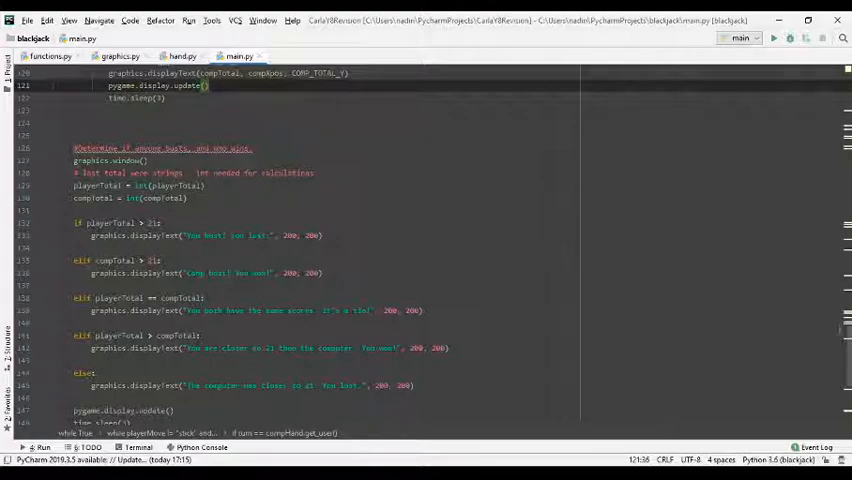
scroll("up", 3)
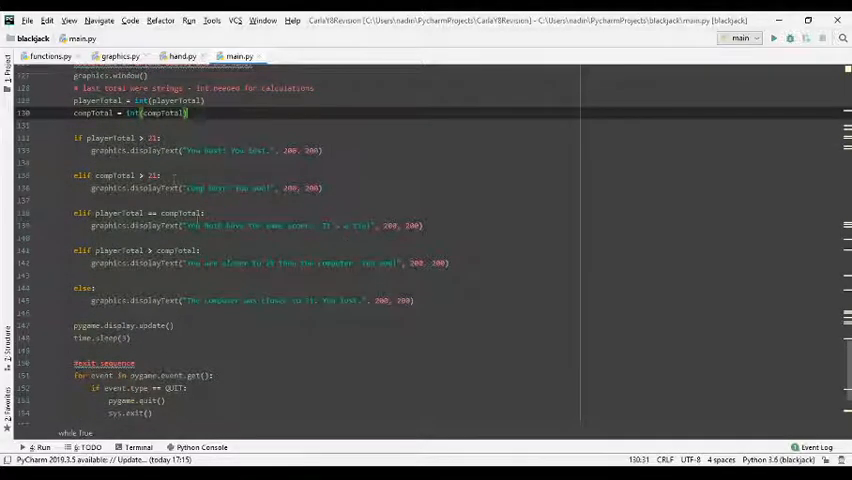
left_click(201, 138)
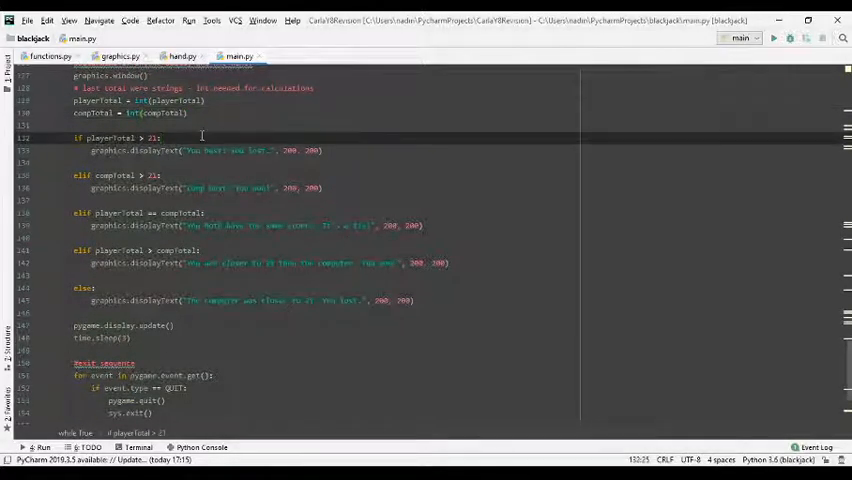